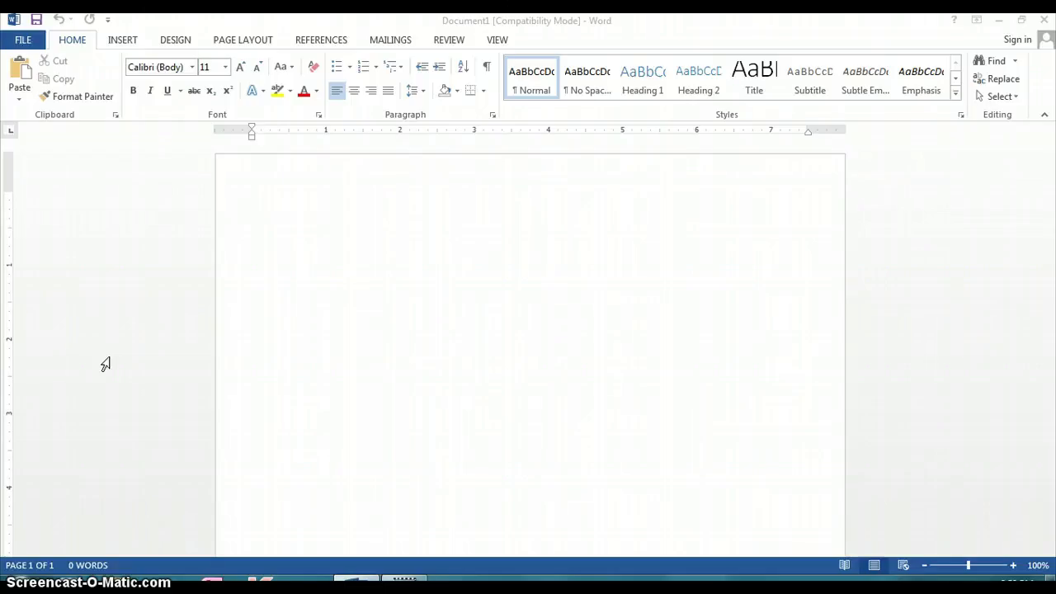
{"action": "type", "text": "www."}
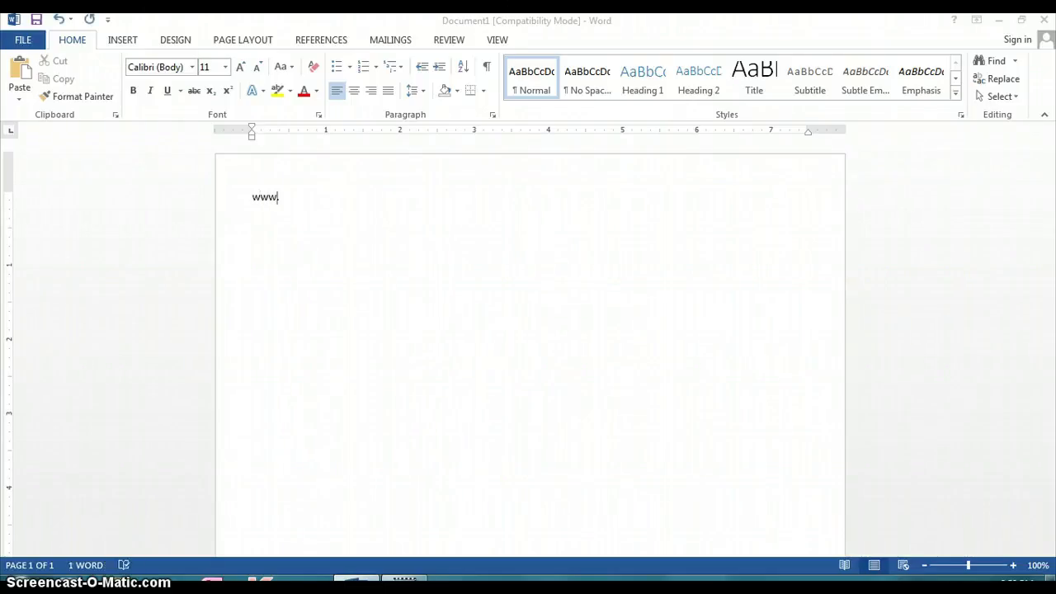
{"action": "type", "text": "ehow.com"}
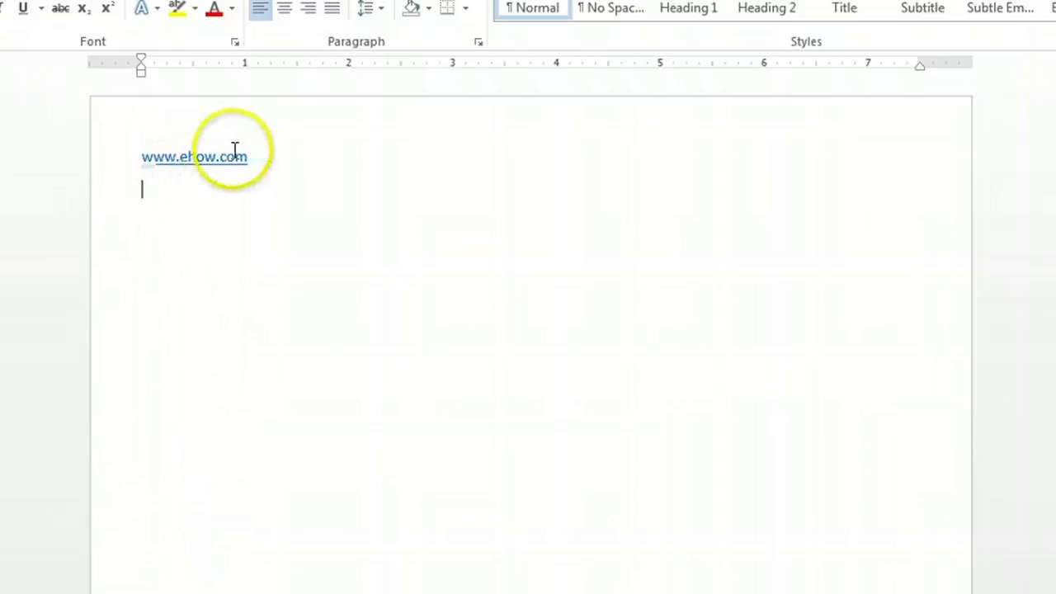
{"action": "mouse_move", "coordinate": [210, 239]}
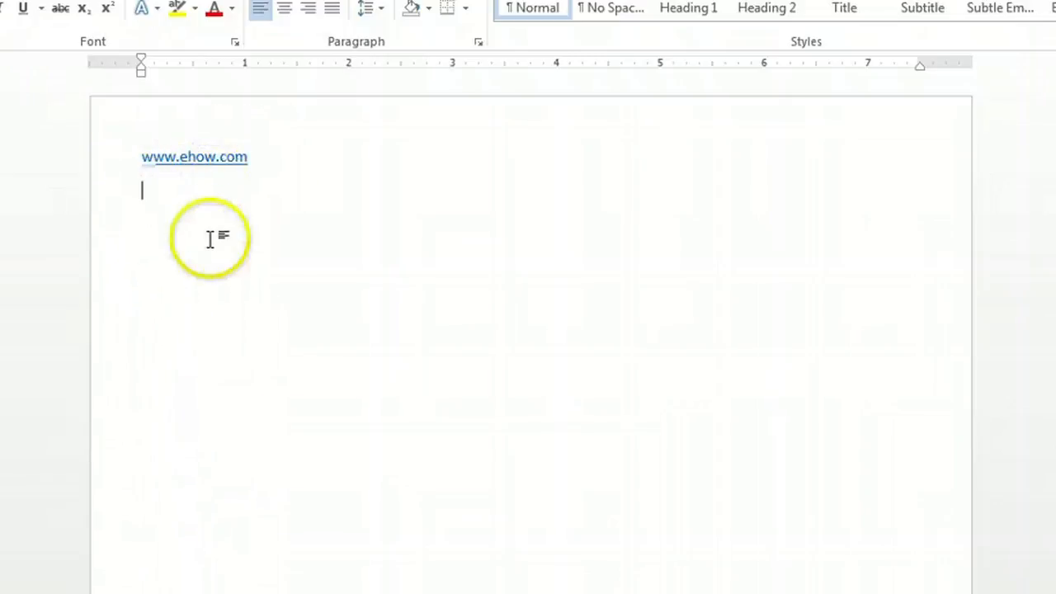
{"action": "mouse_move", "coordinate": [194, 156]}
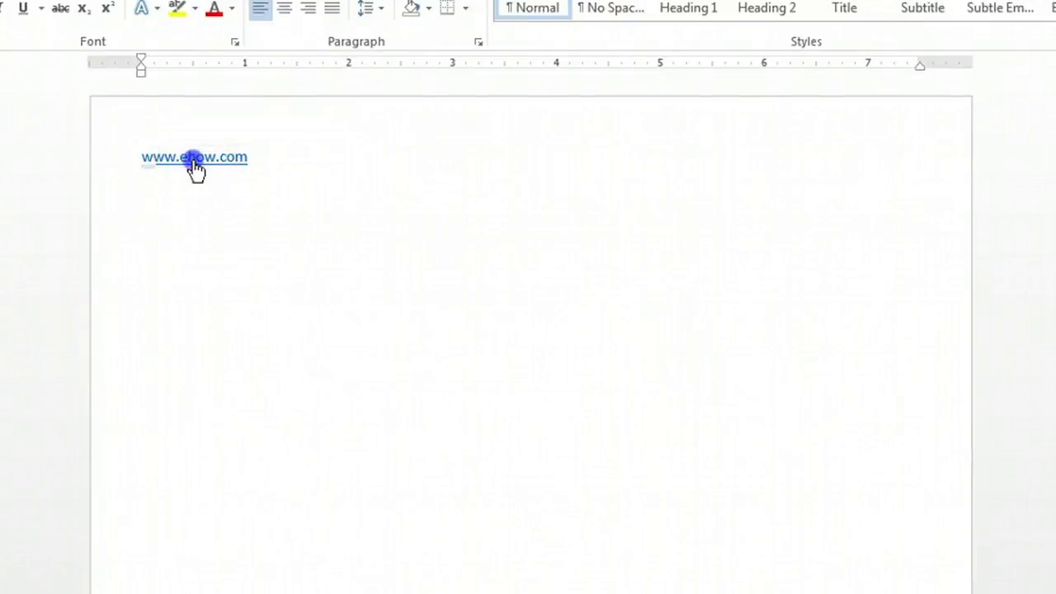
{"action": "left_click", "coordinate": [194, 156]}
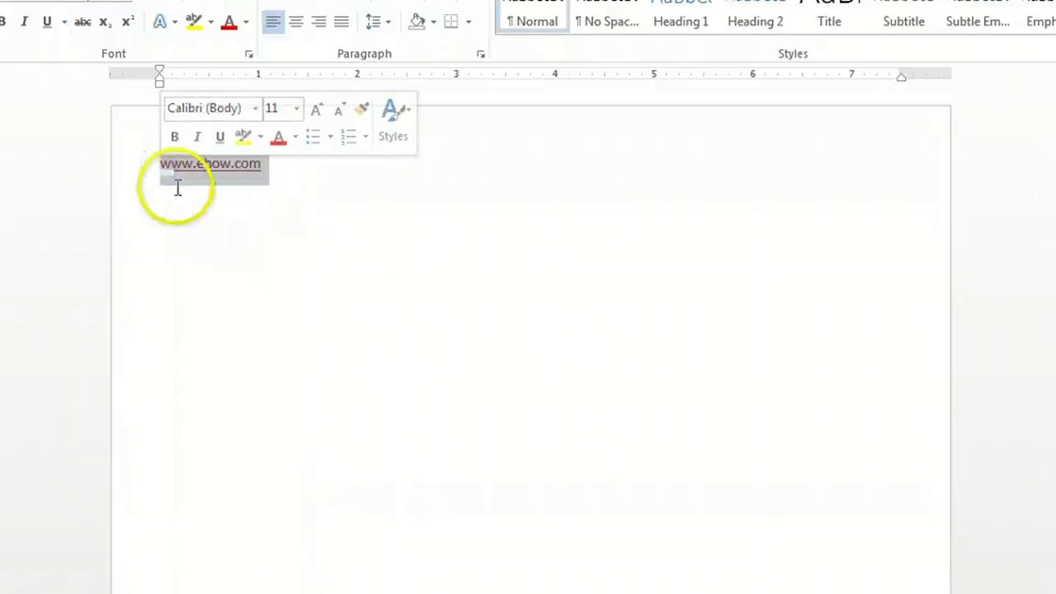
{"action": "left_click", "coordinate": [188, 182]}
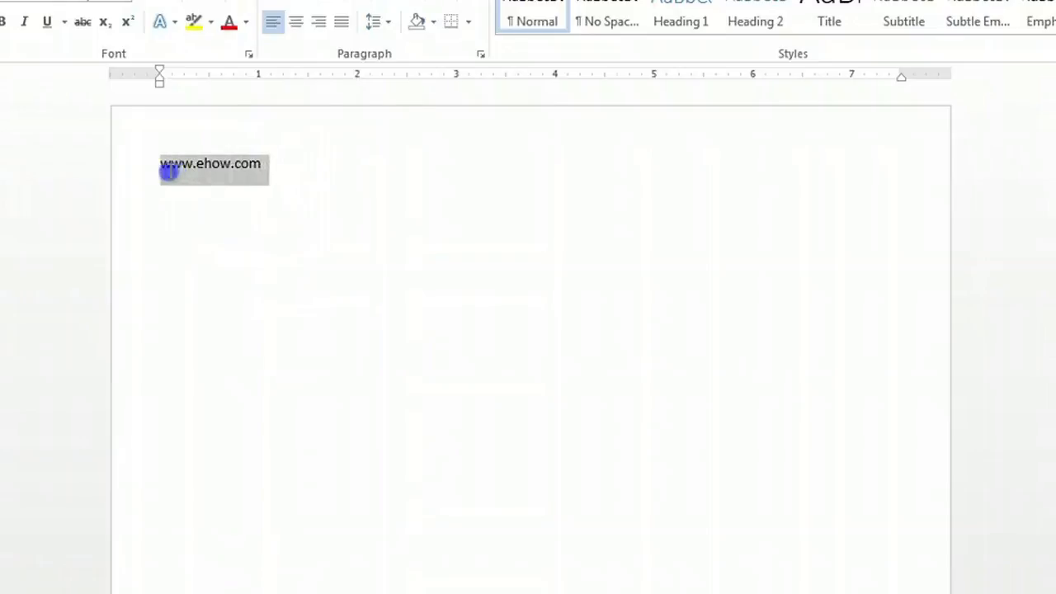
{"action": "left_click", "coordinate": [174, 181]}
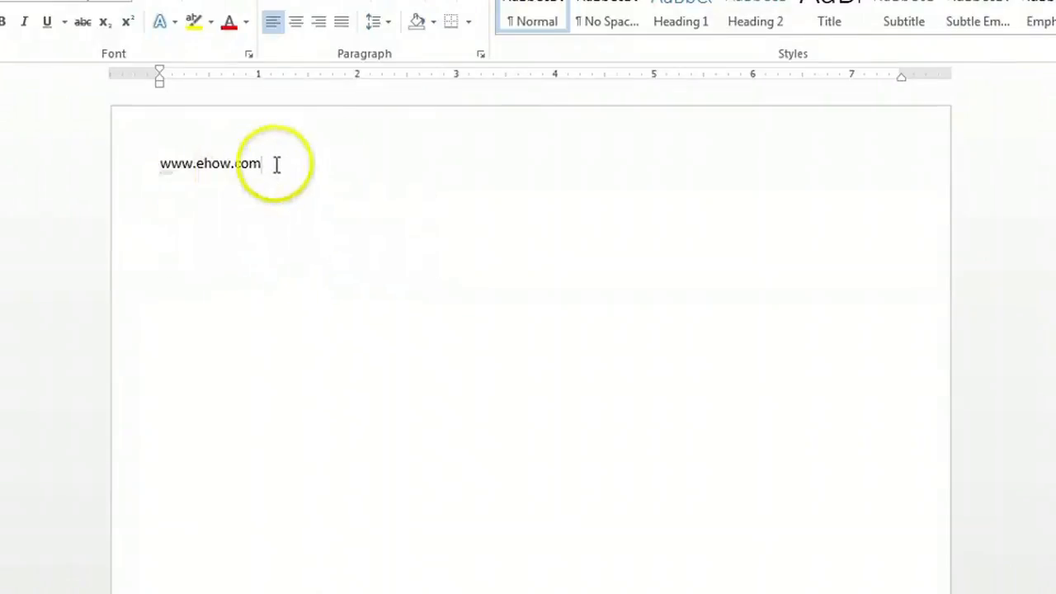
{"action": "right_click", "coordinate": [209, 164]}
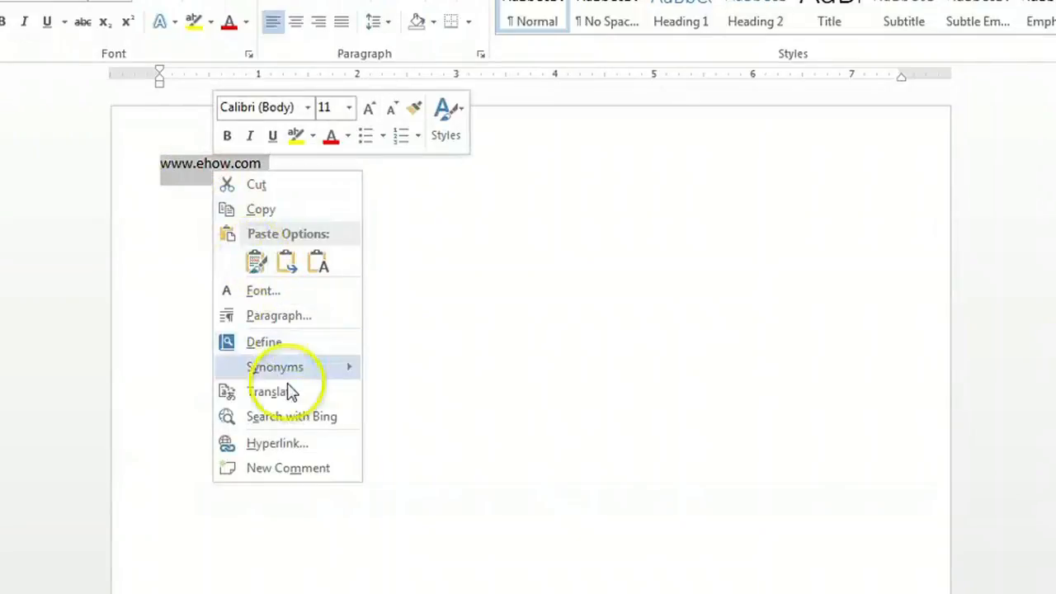
{"action": "mouse_move", "coordinate": [277, 443]}
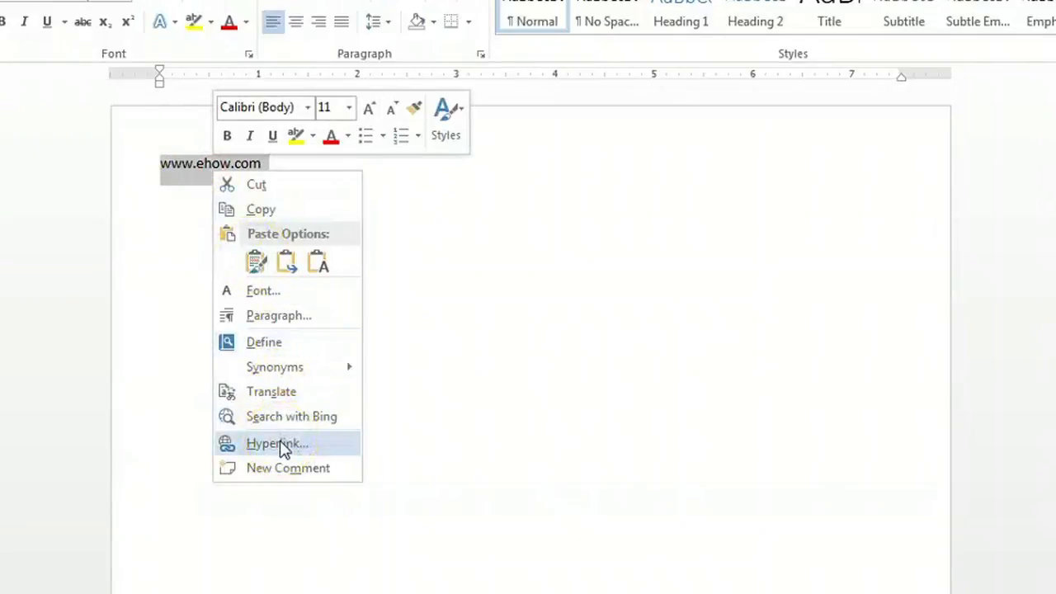
{"action": "left_click", "coordinate": [277, 443]}
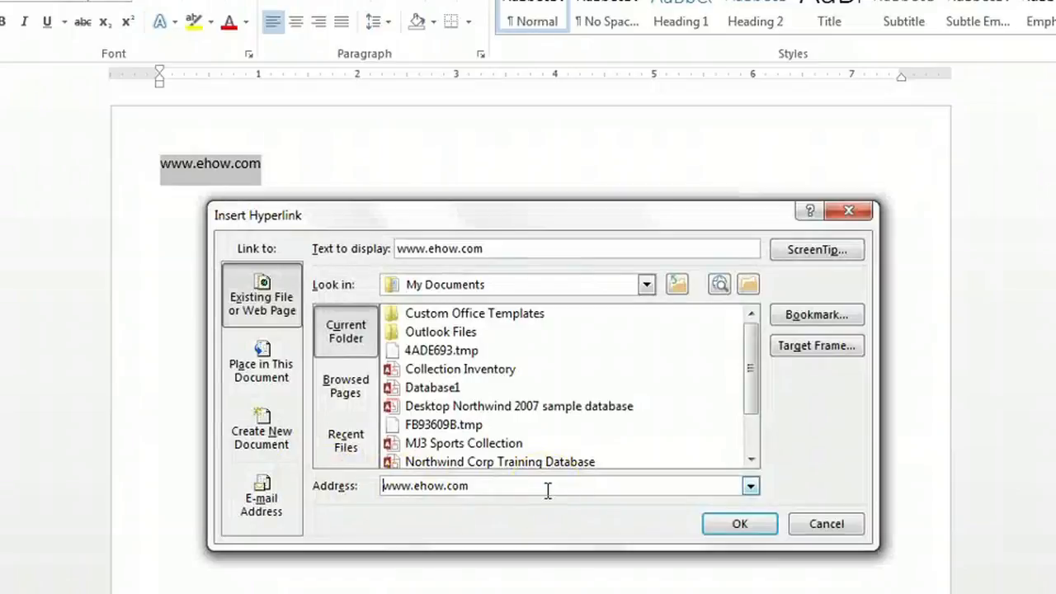
{"action": "type", "text": "http://"}
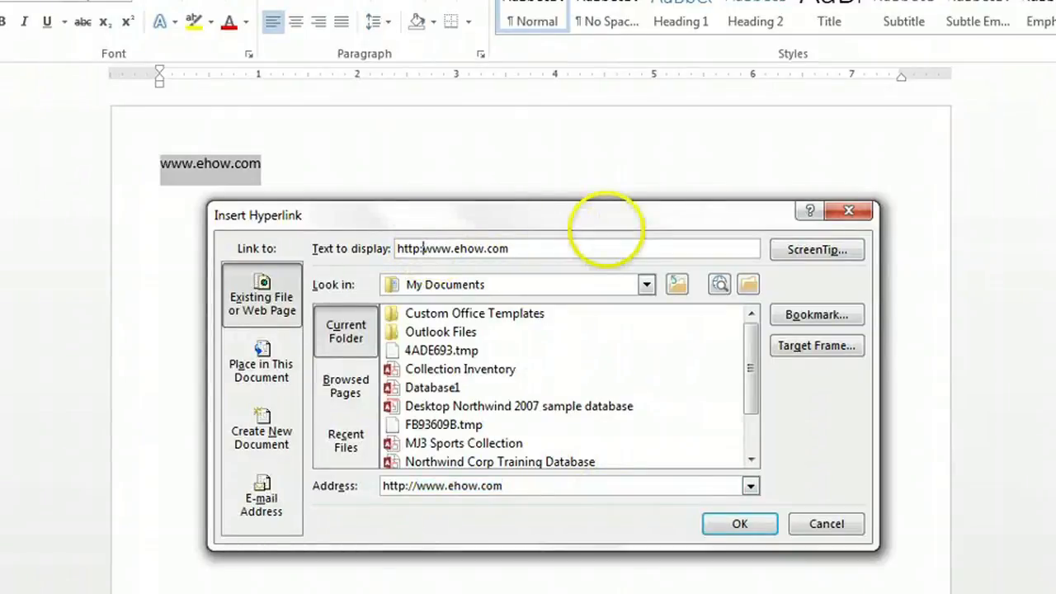
{"action": "type", "text": "www.ehow.com"}
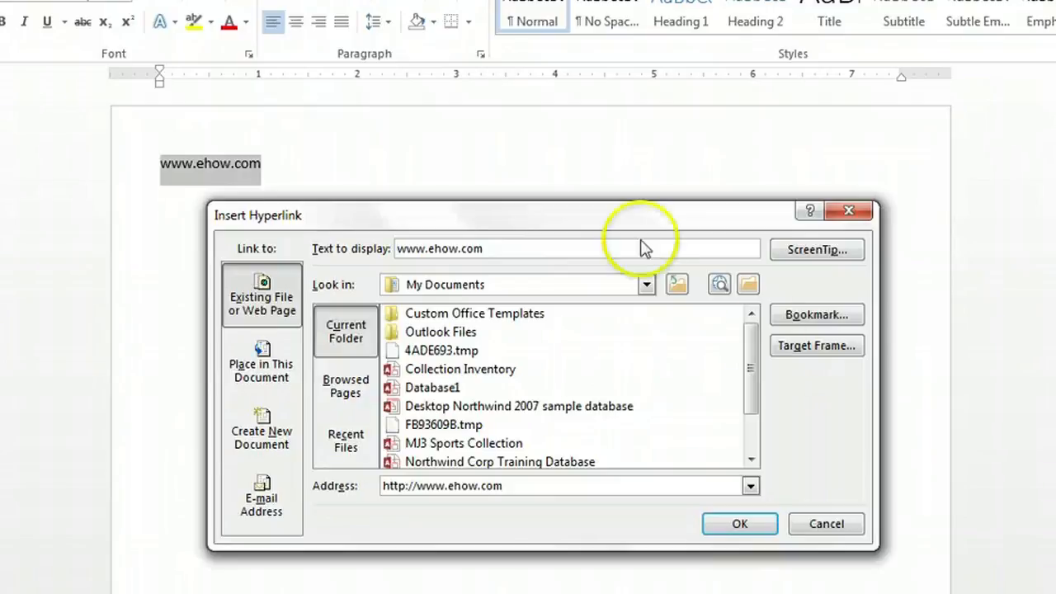
{"action": "left_click", "coordinate": [739, 523]}
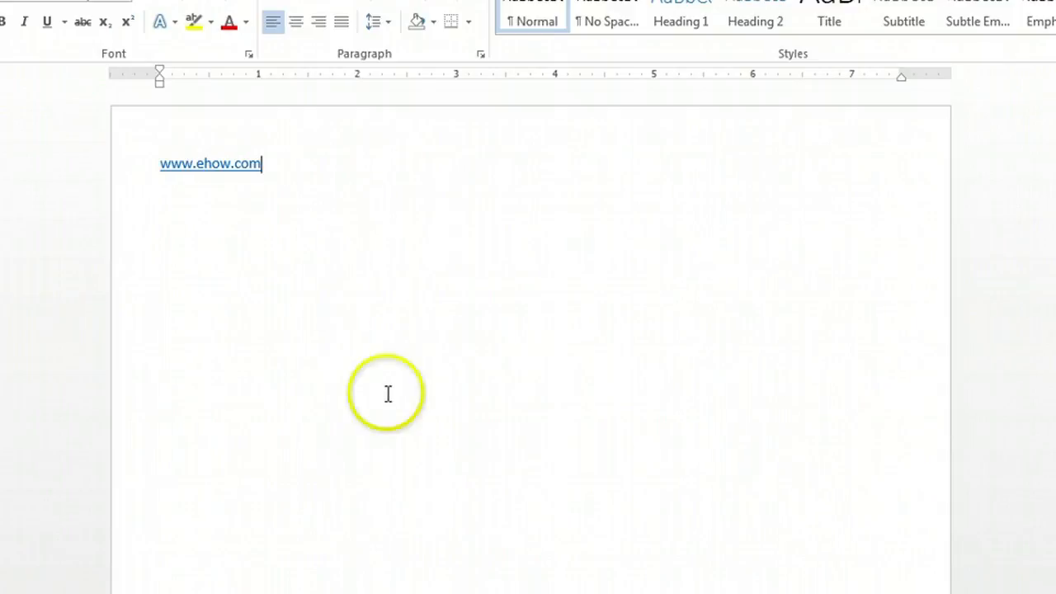
{"action": "mouse_move", "coordinate": [213, 169]}
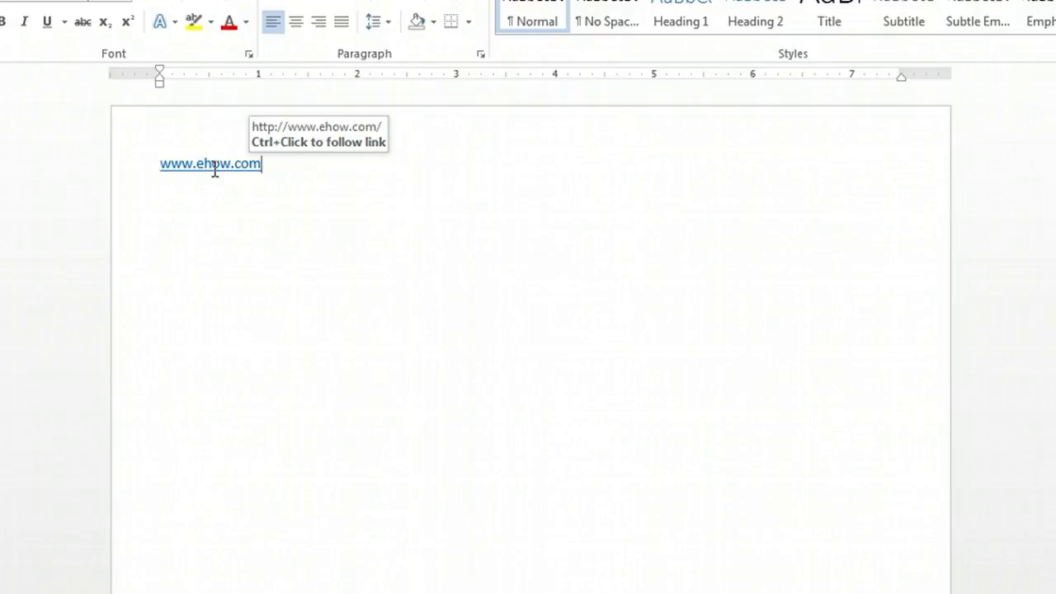
{"action": "left_click", "coordinate": [210, 163]}
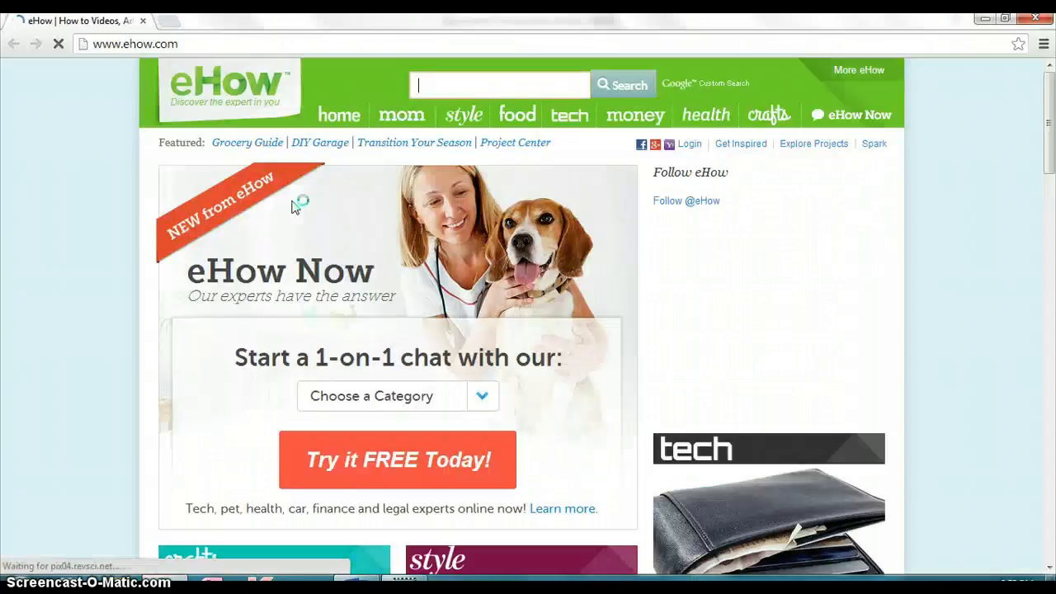